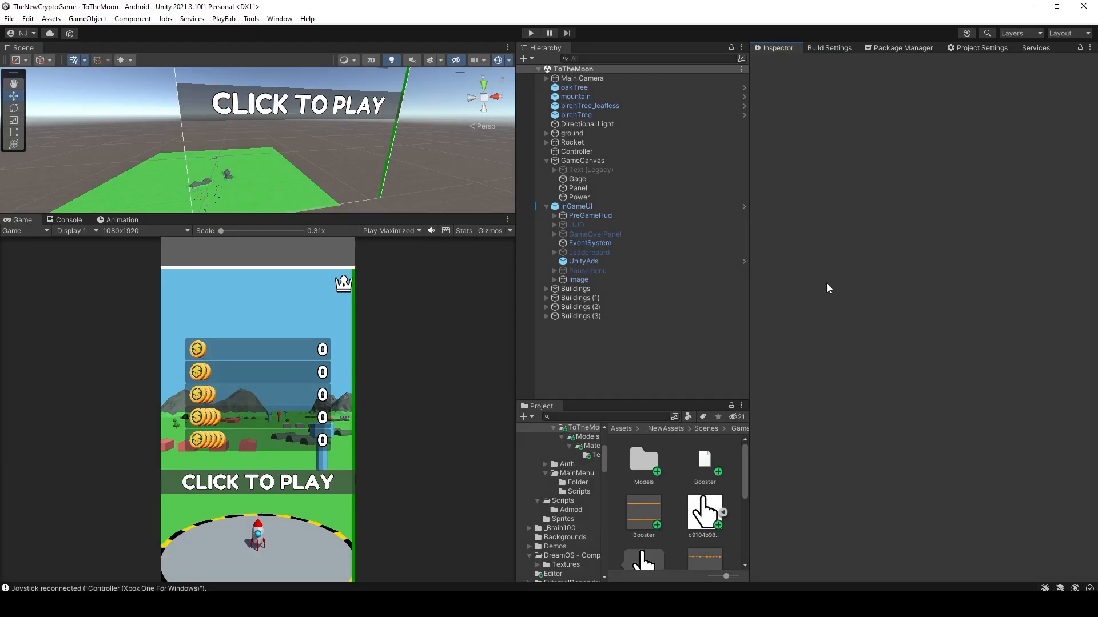
mouse_move(683, 362)
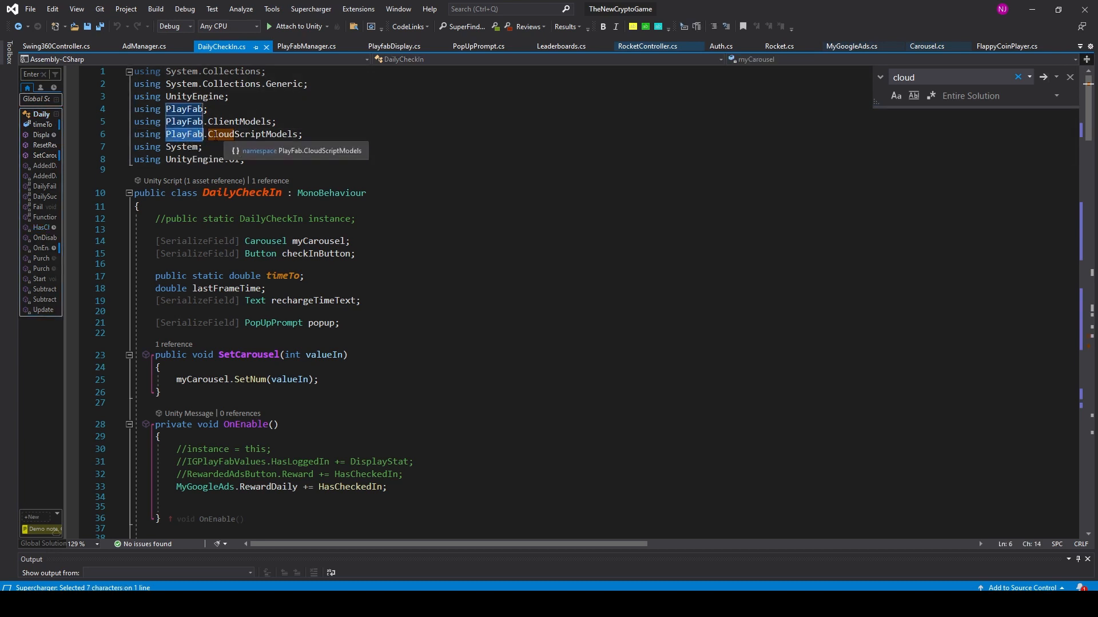
- Highlight the CloudScriptModels namespace, then reveal the ExecuteFunctionRequest object built in HasCheckedIn
double_click(254, 134)
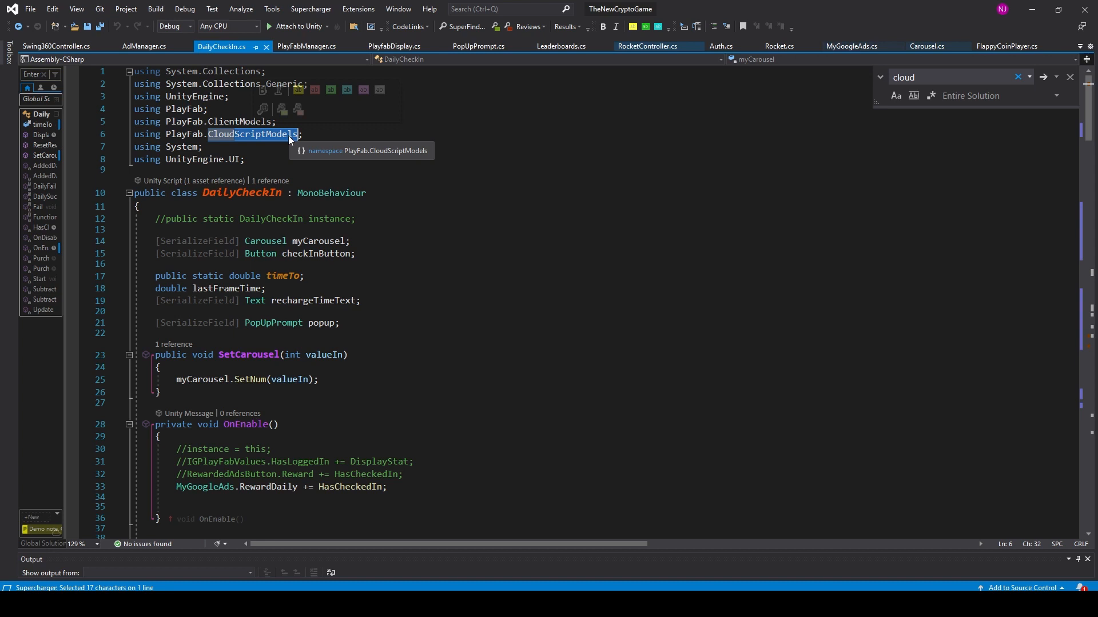
scroll(down, 3)
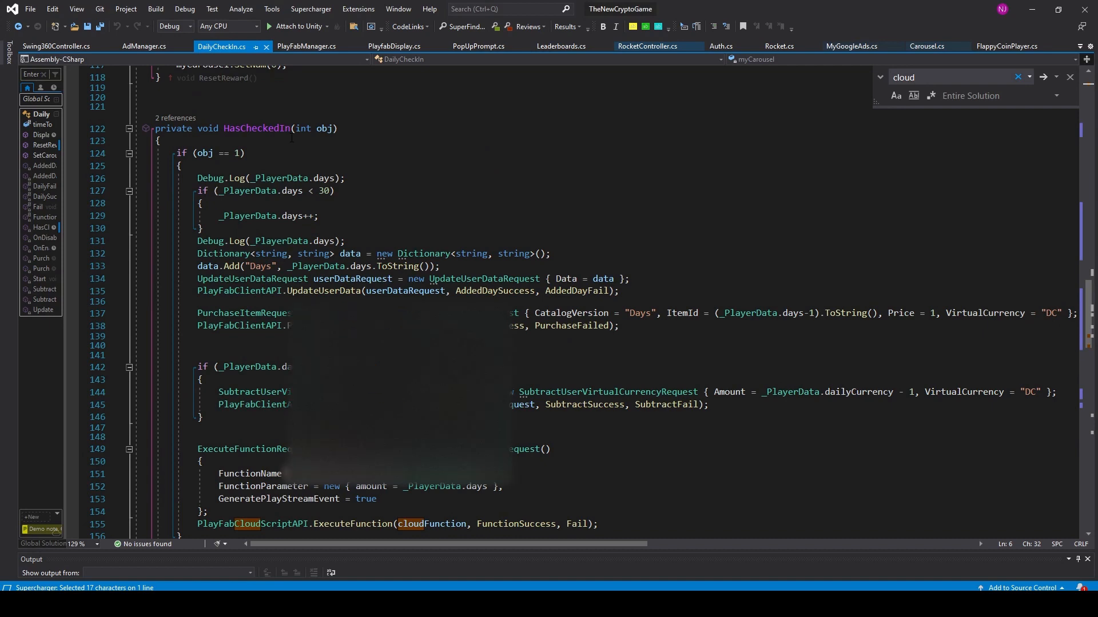
scroll(down, 3)
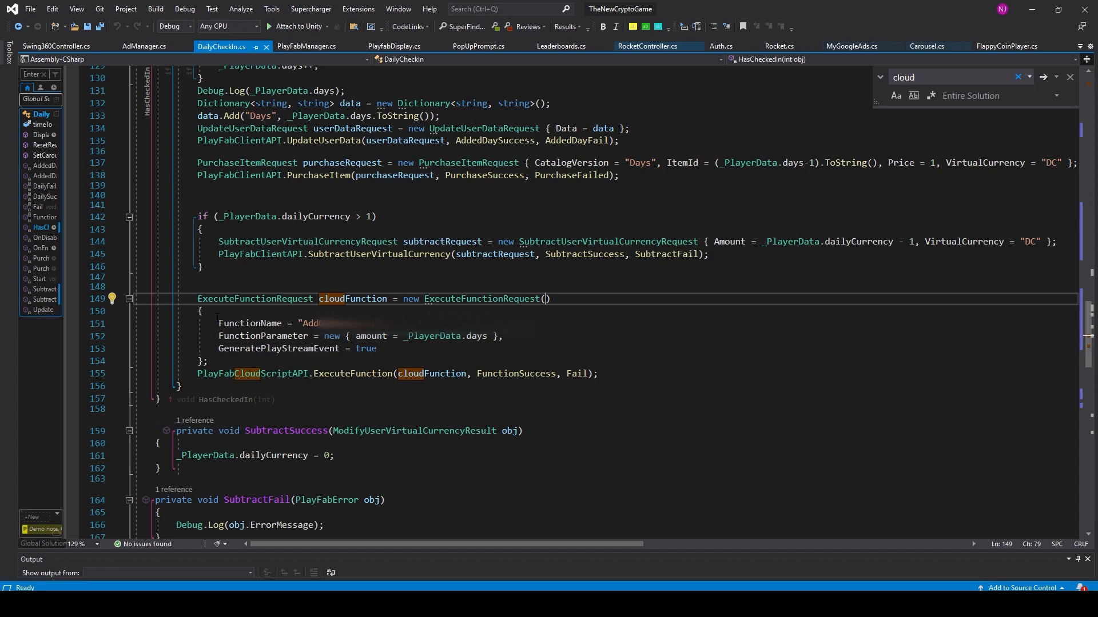
double_click(249, 324)
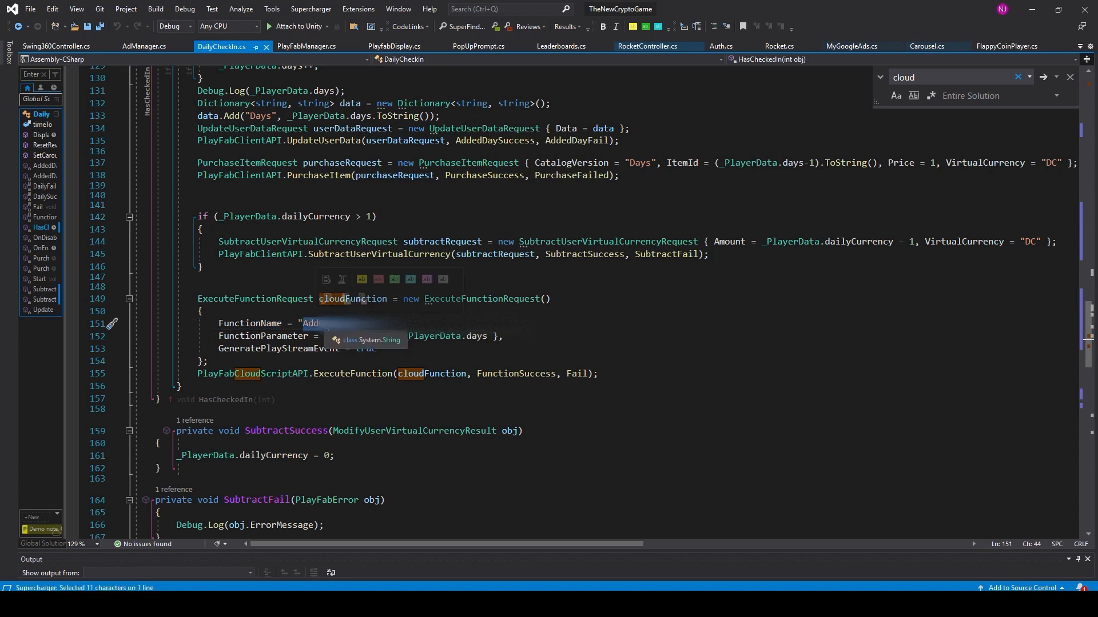
mouse_move(363, 336)
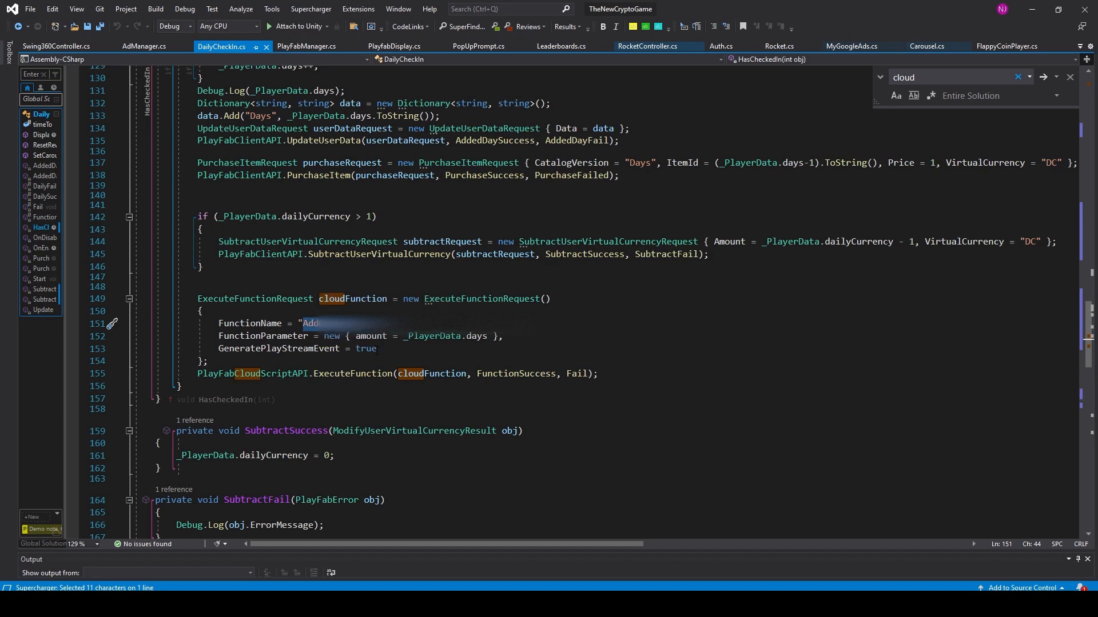
double_click(261, 336)
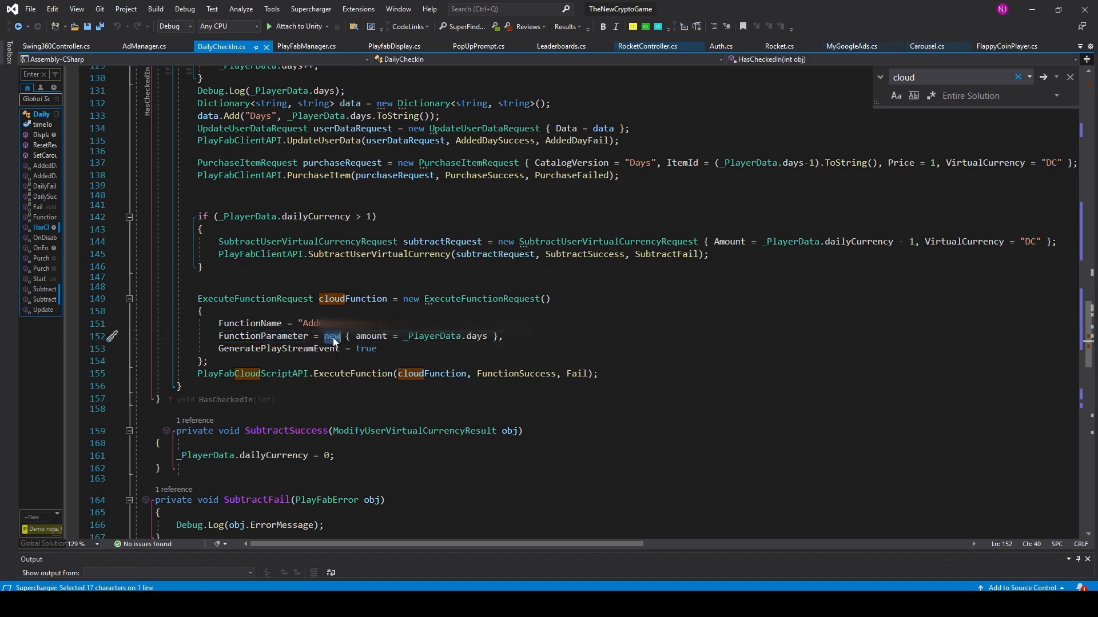
double_click(331, 336)
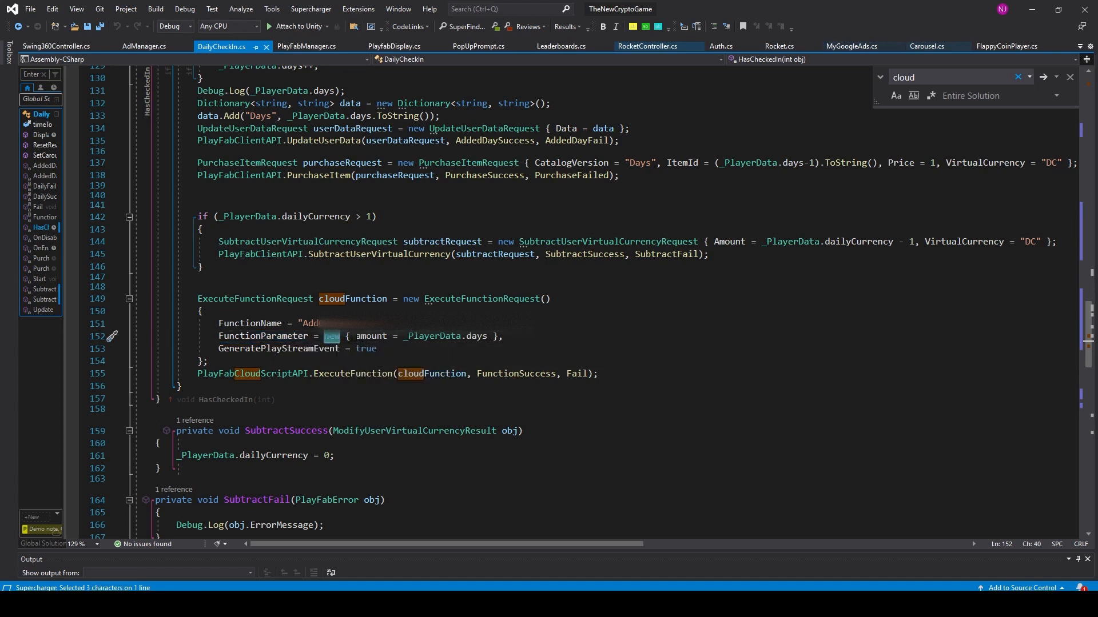
double_click(370, 337)
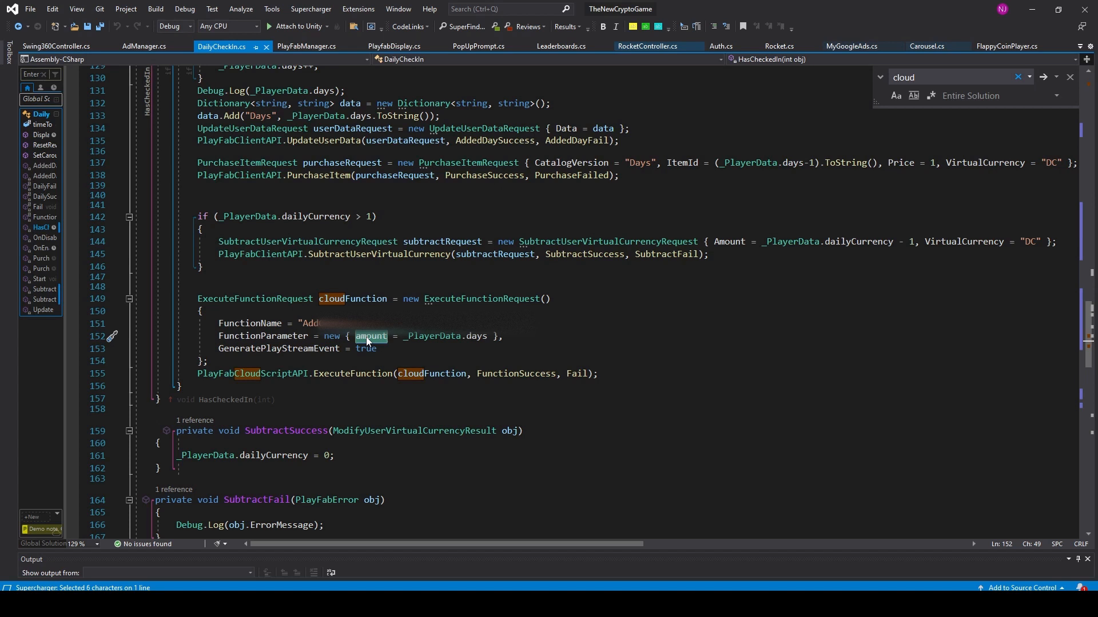
mouse_move(371, 336)
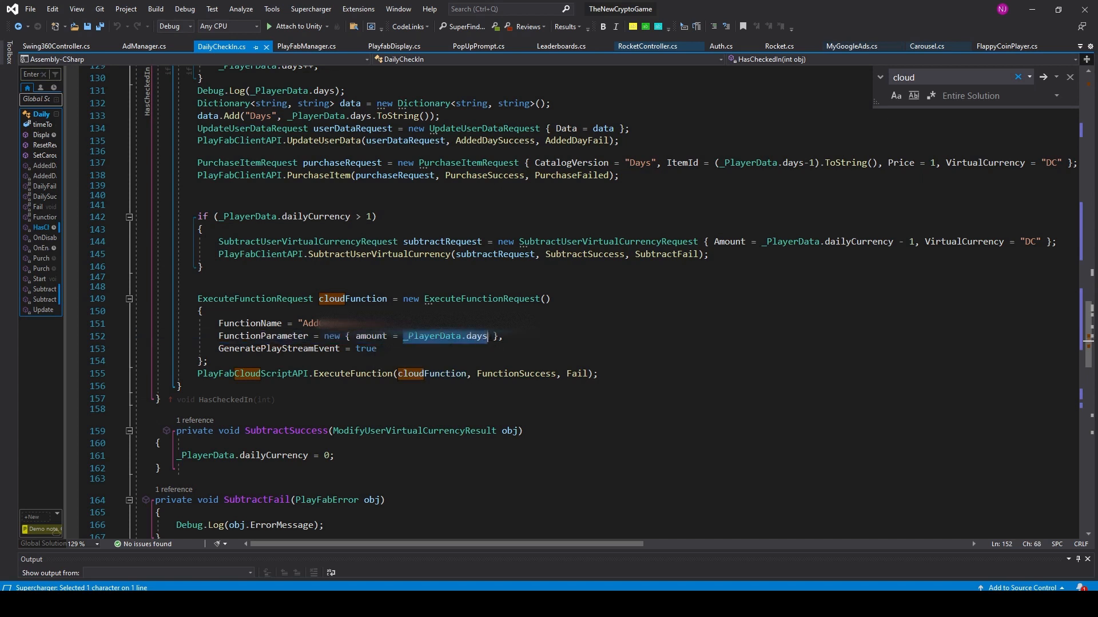
double_click(432, 336)
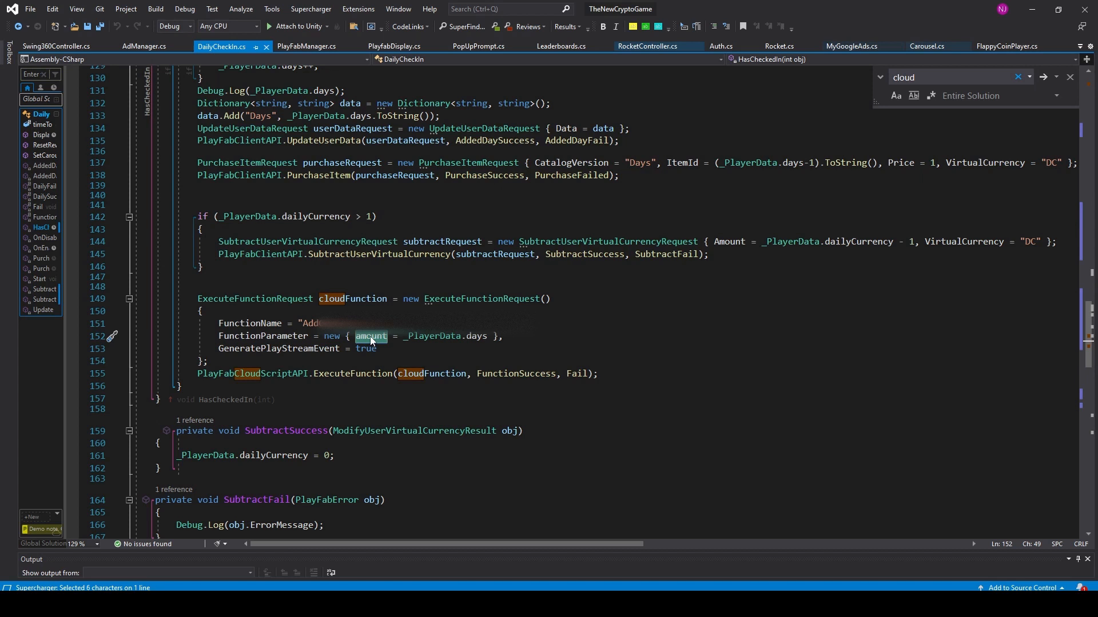
mouse_move(371, 336)
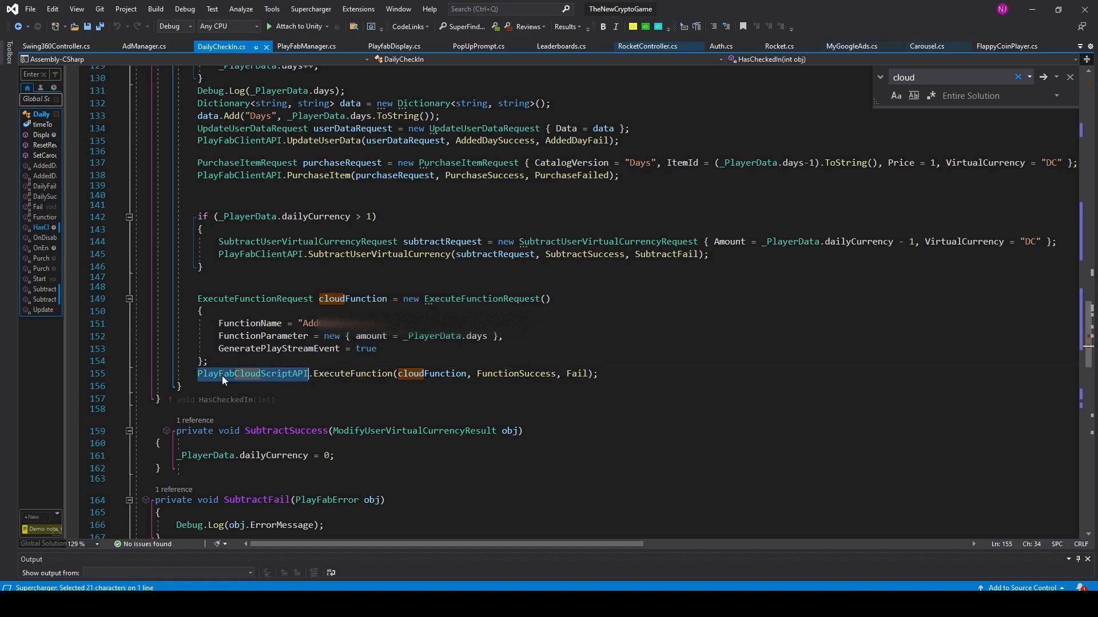
mouse_move(279, 375)
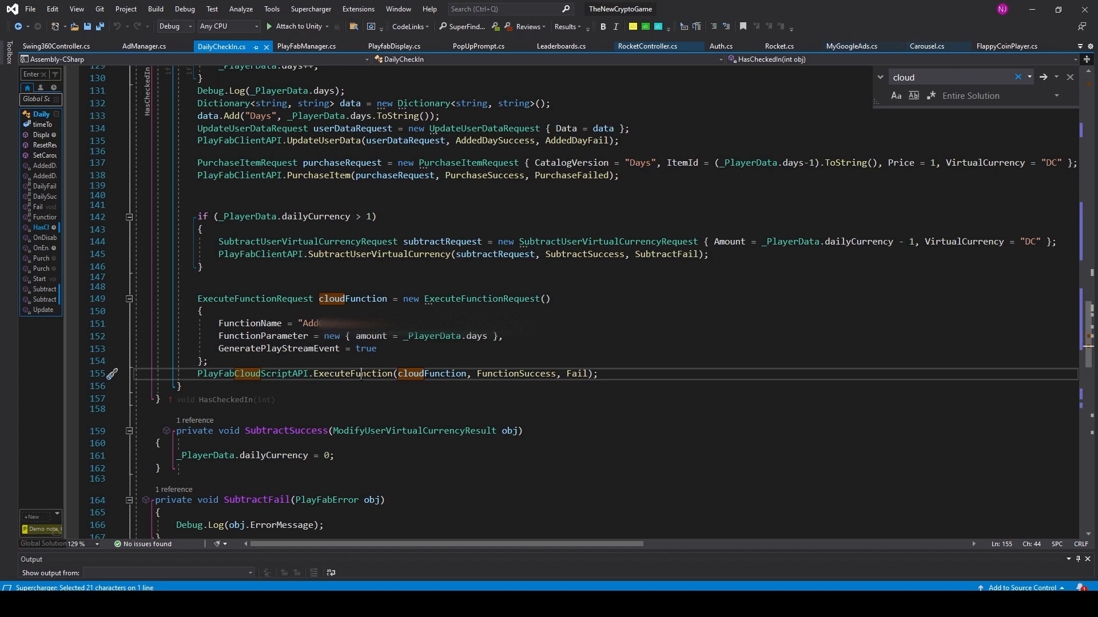
double_click(352, 373)
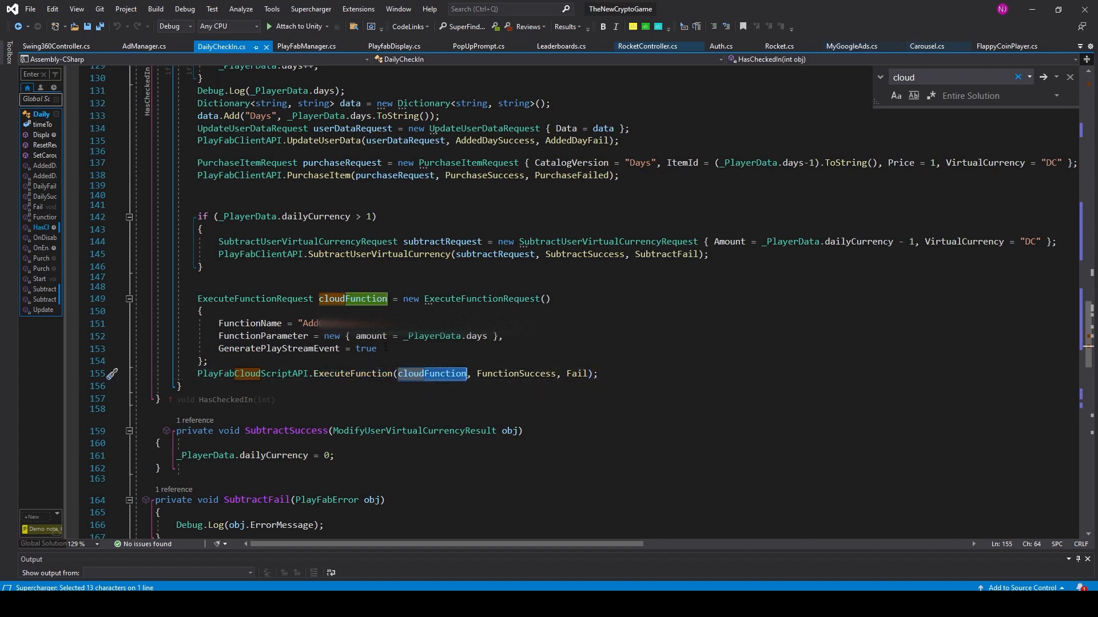
mouse_move(430, 374)
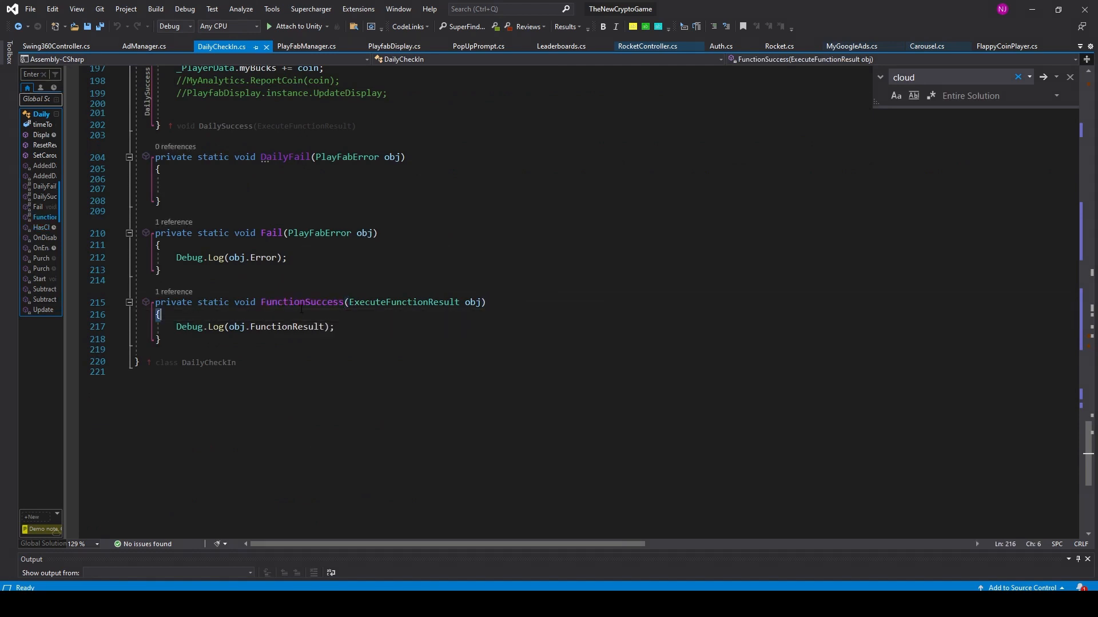
- Highlight FunctionSuccess, its ExecuteFunctionResult parameter, obj and the logged FunctionResult property
double_click(302, 301)
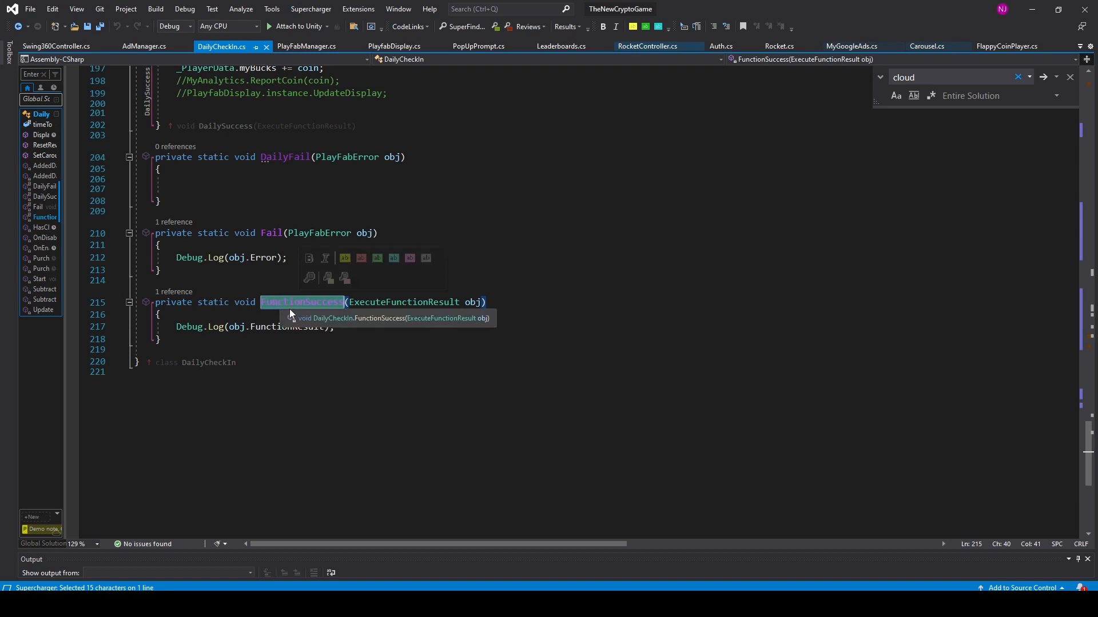
double_click(404, 302)
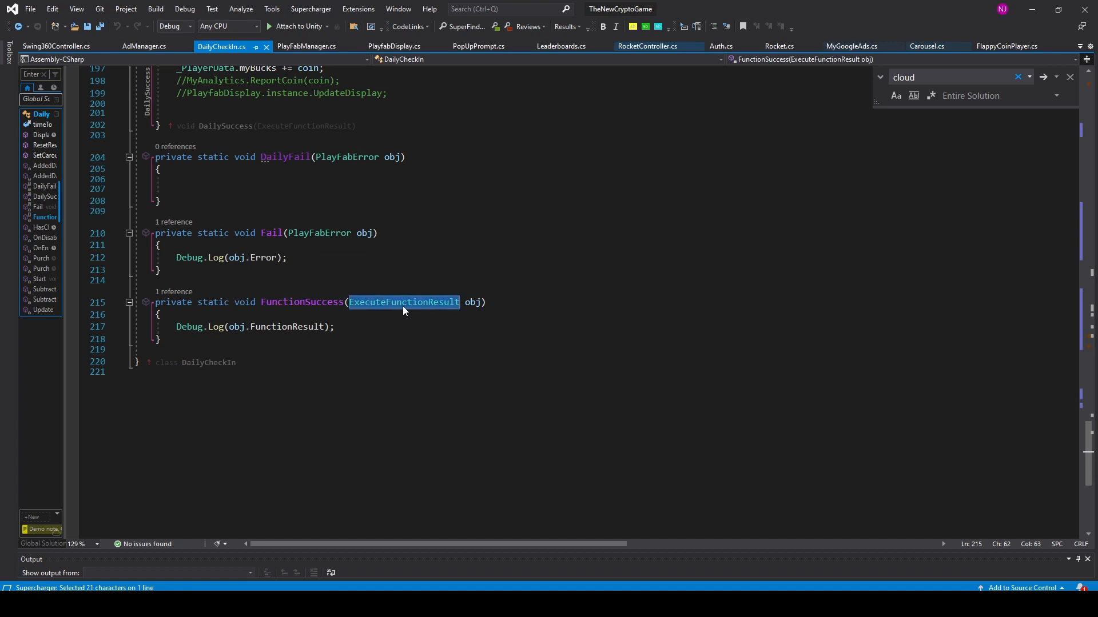
mouse_move(405, 310)
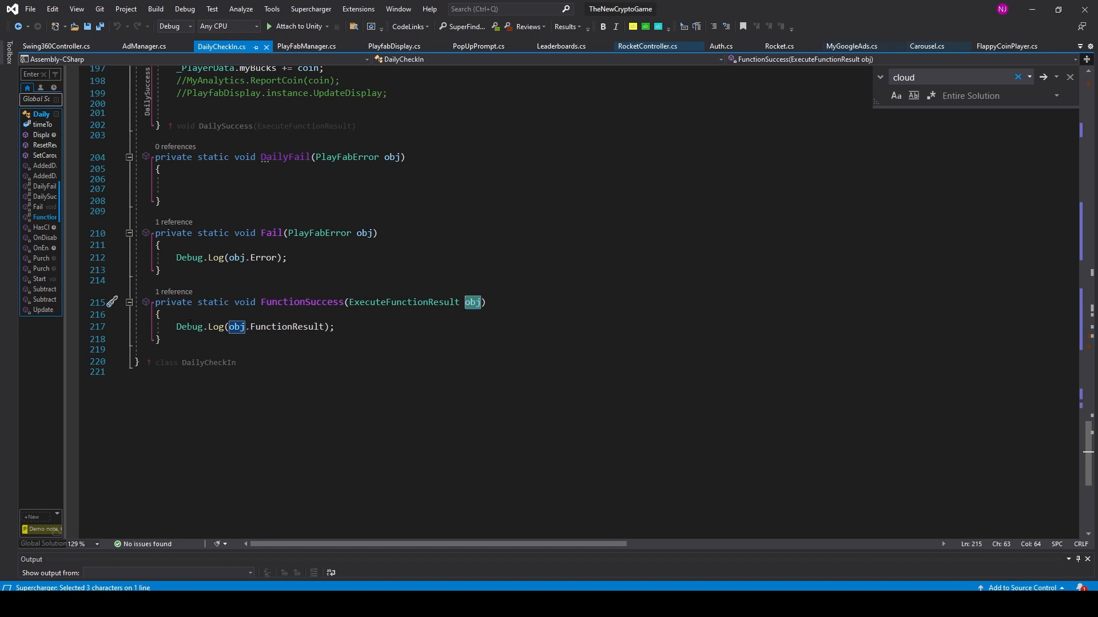
double_click(190, 327)
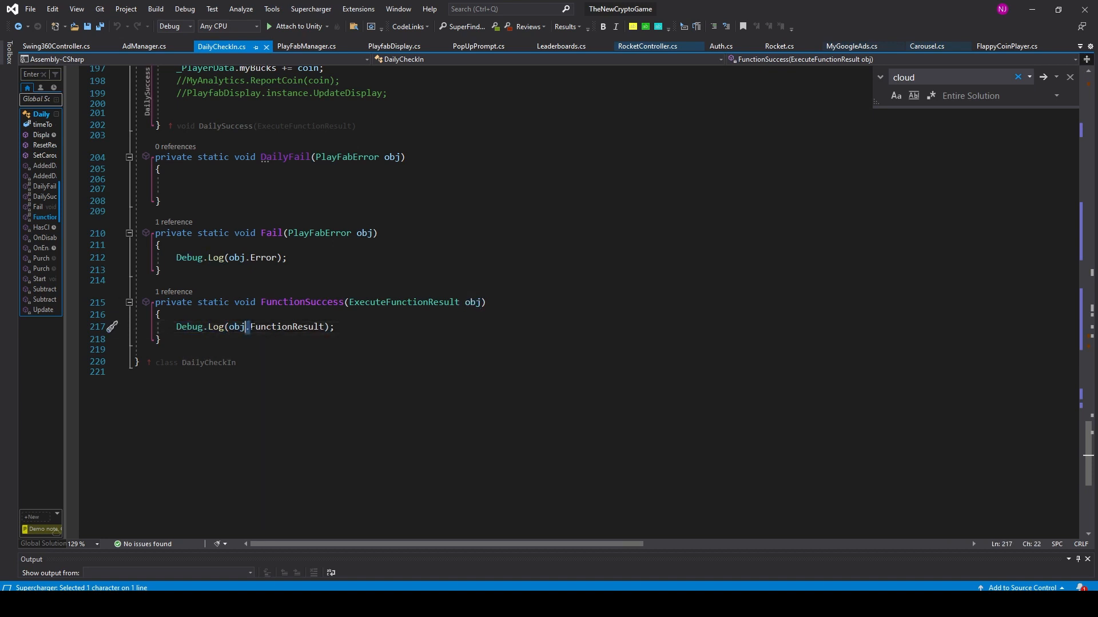
double_click(286, 327)
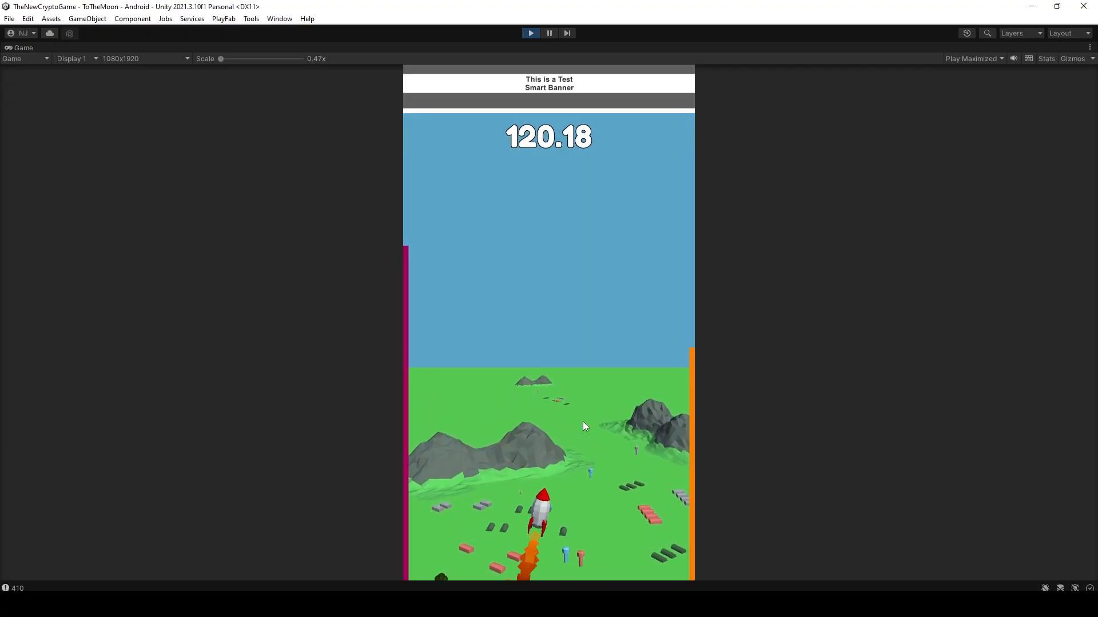
mouse_move(825, 358)
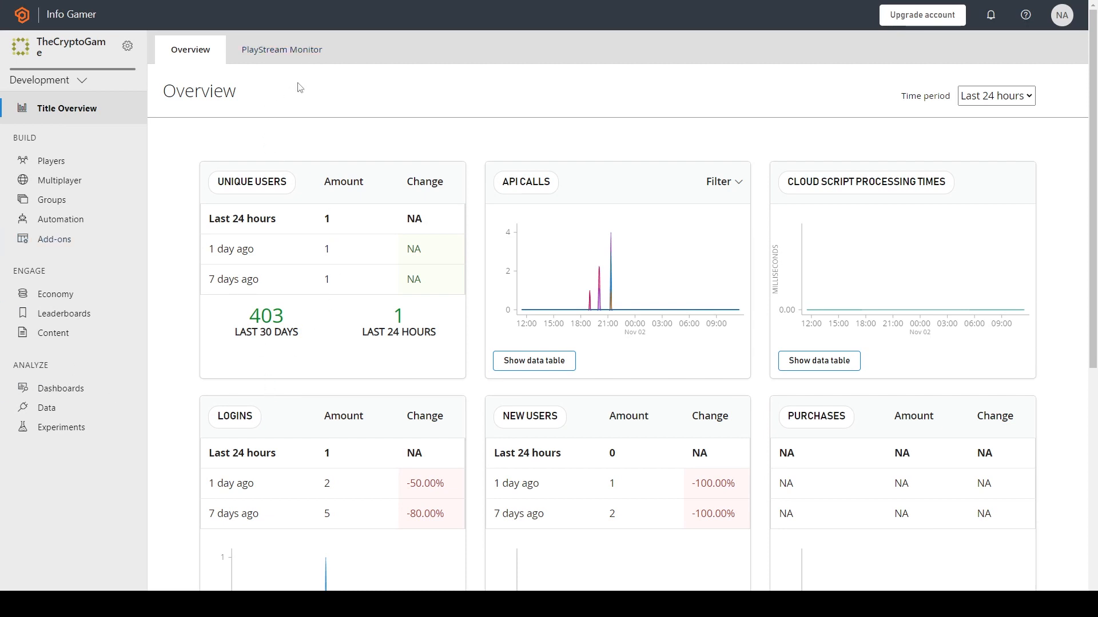
- Switch TheCryptoGame's Overview to the PlayStream Monitor live event feed
click(281, 49)
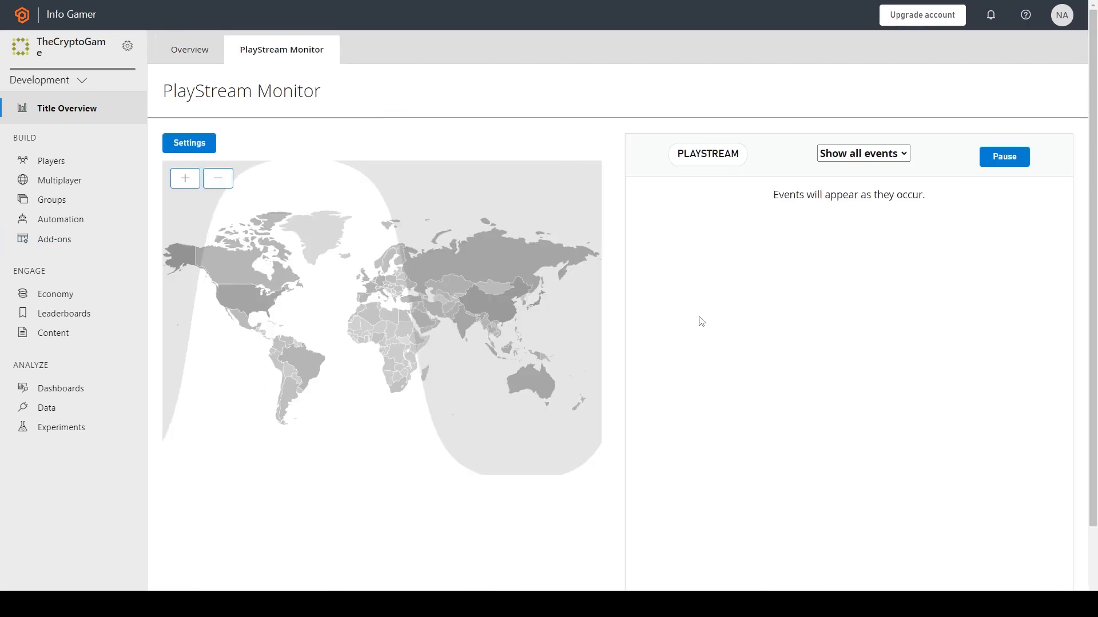